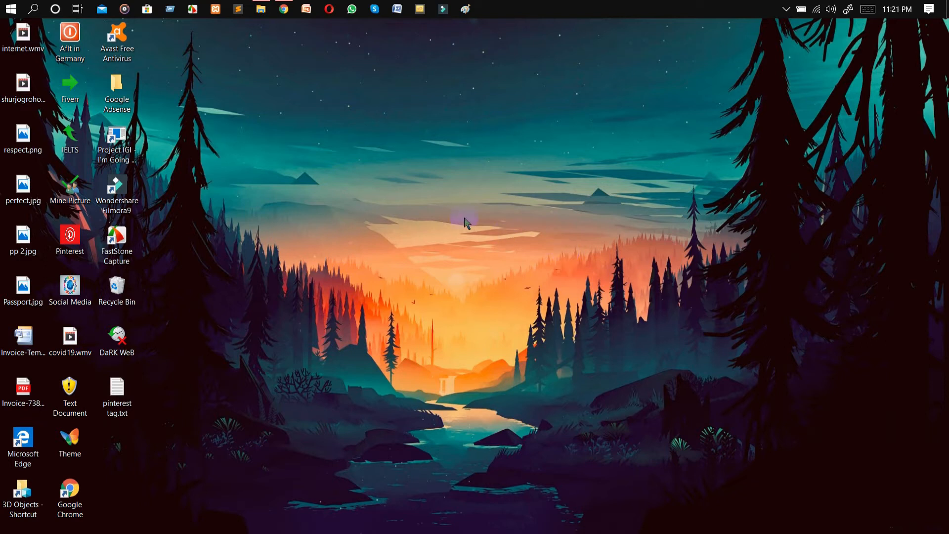
- Launch Chrome and search 'Google keyword plan' to reach the Keyword Planner page
left_click(284, 9)
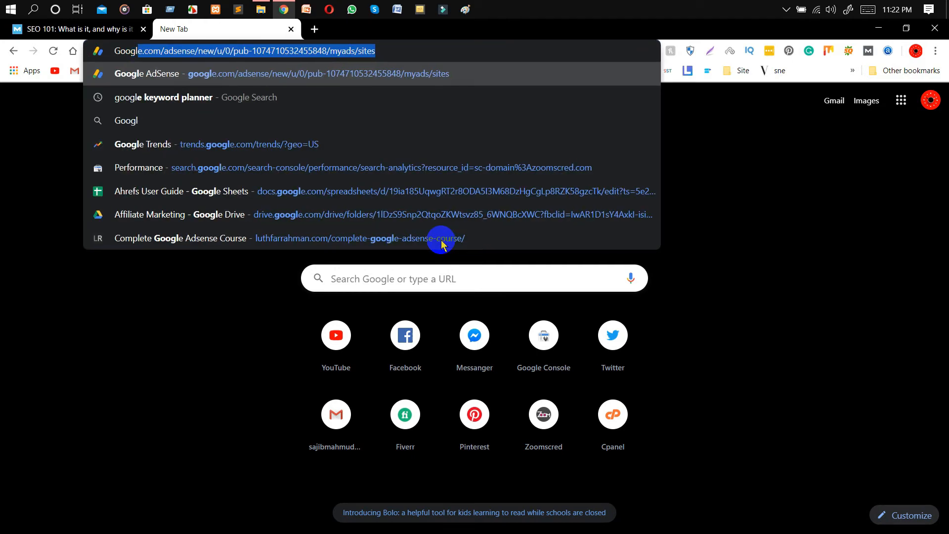
type("Google keywod")
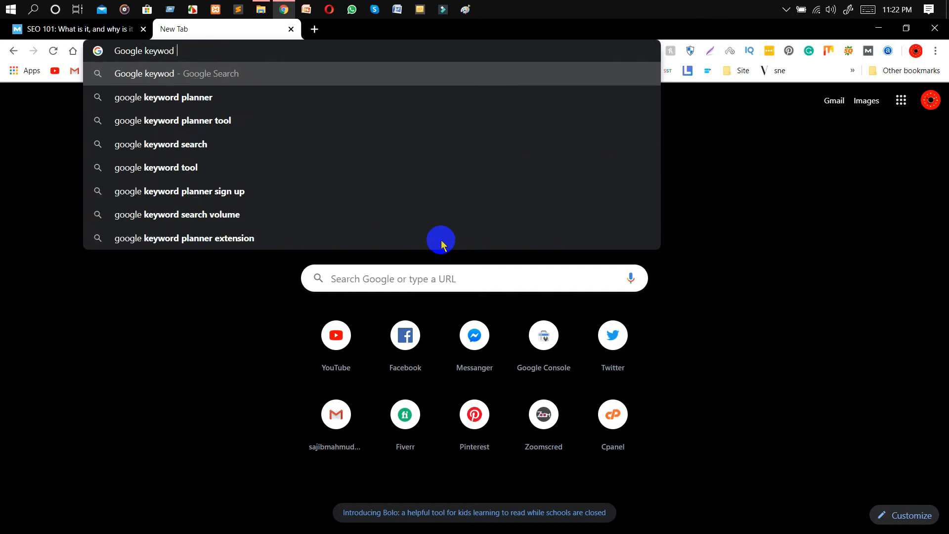
type("plan")
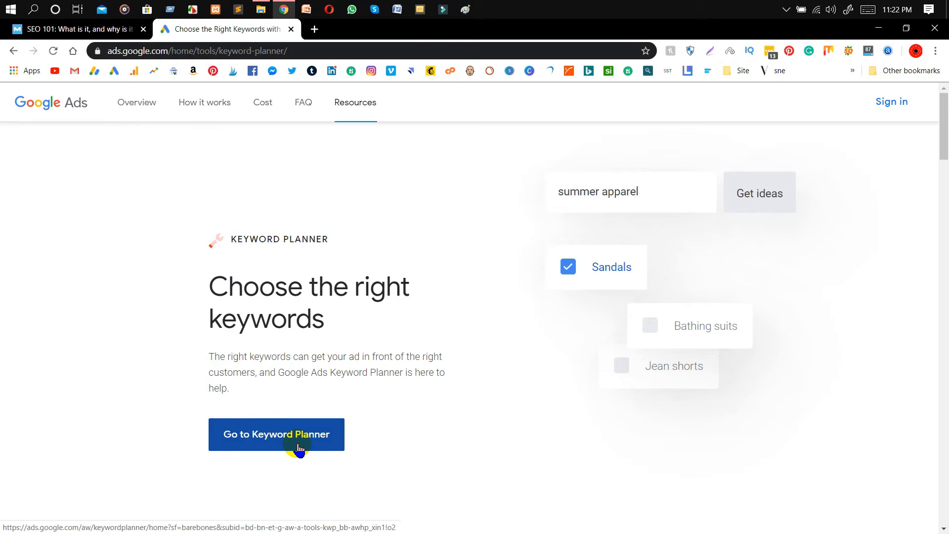
mouse_move(399, 146)
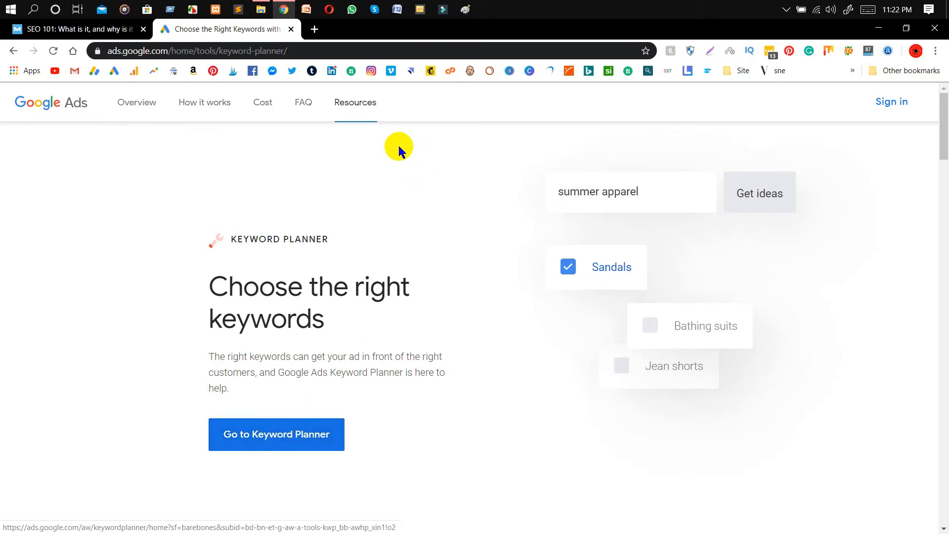
mouse_move(391, 351)
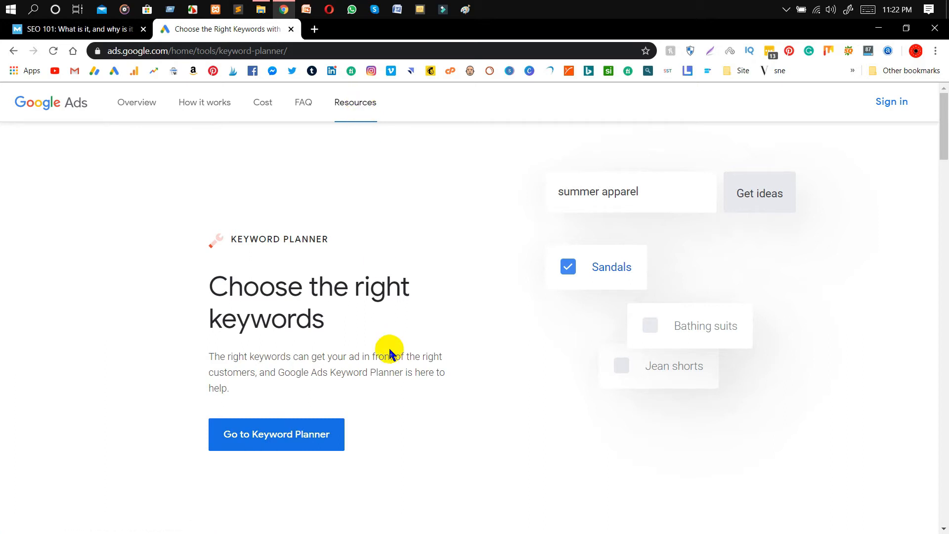
mouse_move(391, 325)
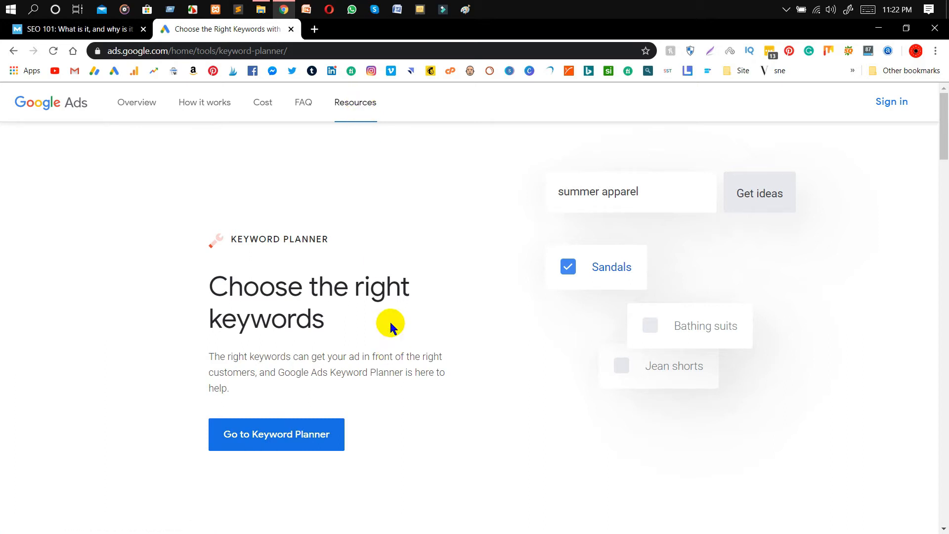
mouse_move(276, 434)
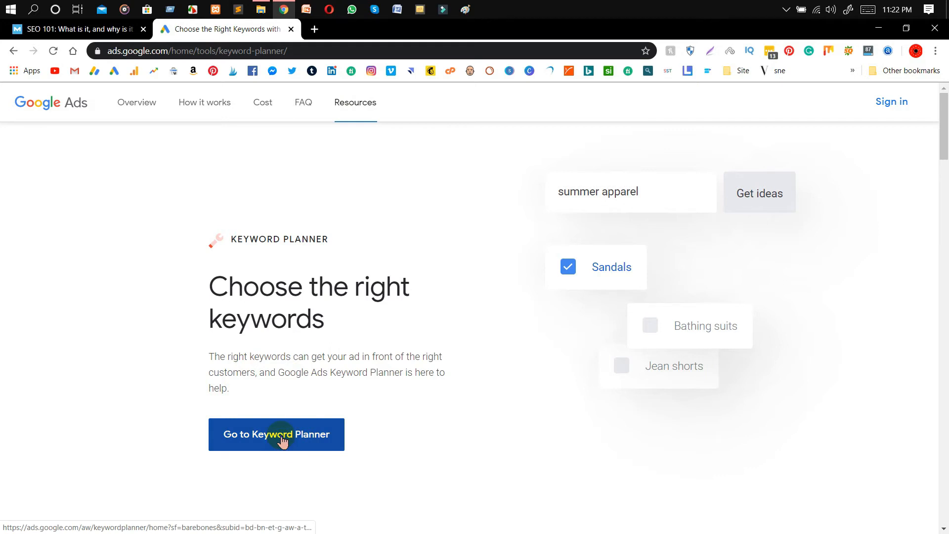
- Go to Keyword Planner and start the 'Get search volume and forecasts' tool
left_click(276, 434)
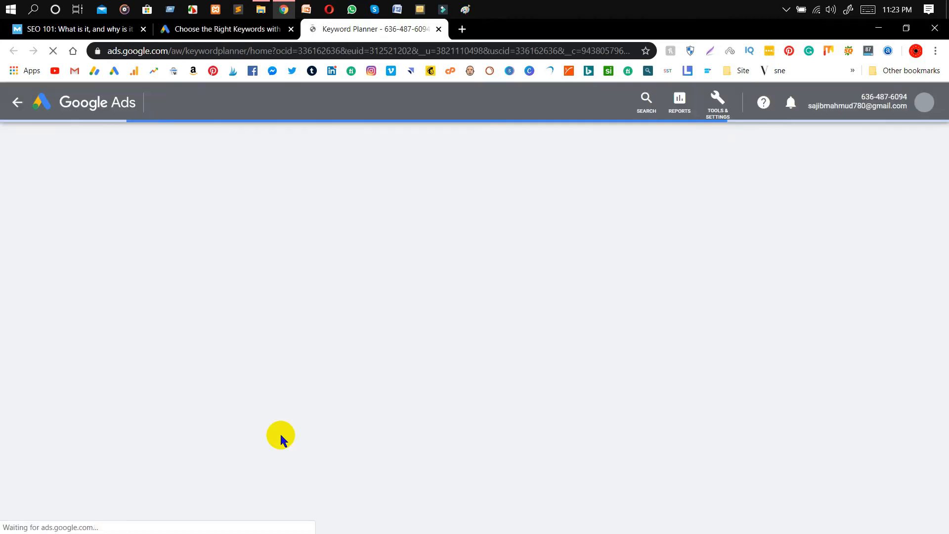
mouse_move(403, 368)
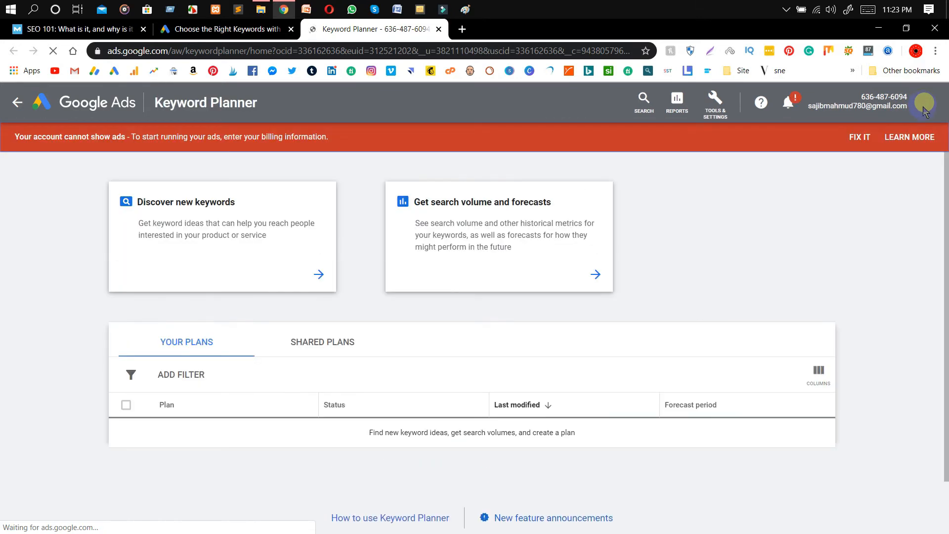
left_click(923, 102)
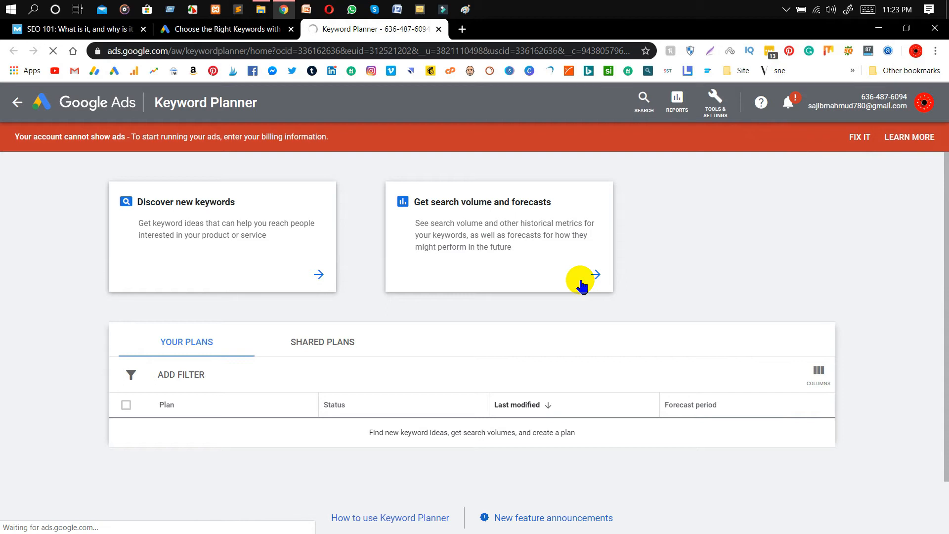
left_click(595, 274)
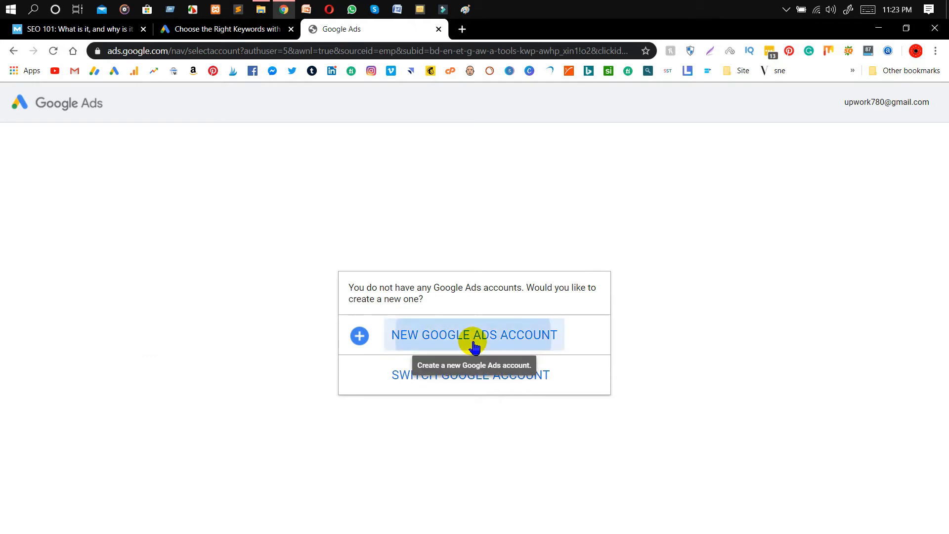
- Start a new Google Ads account and switch setup to Expert Mode
left_click(474, 335)
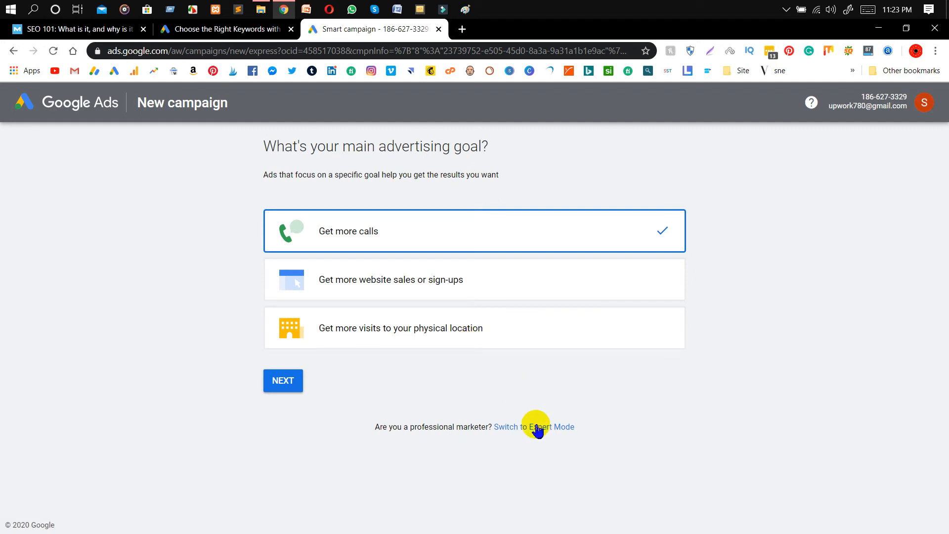
left_click(534, 427)
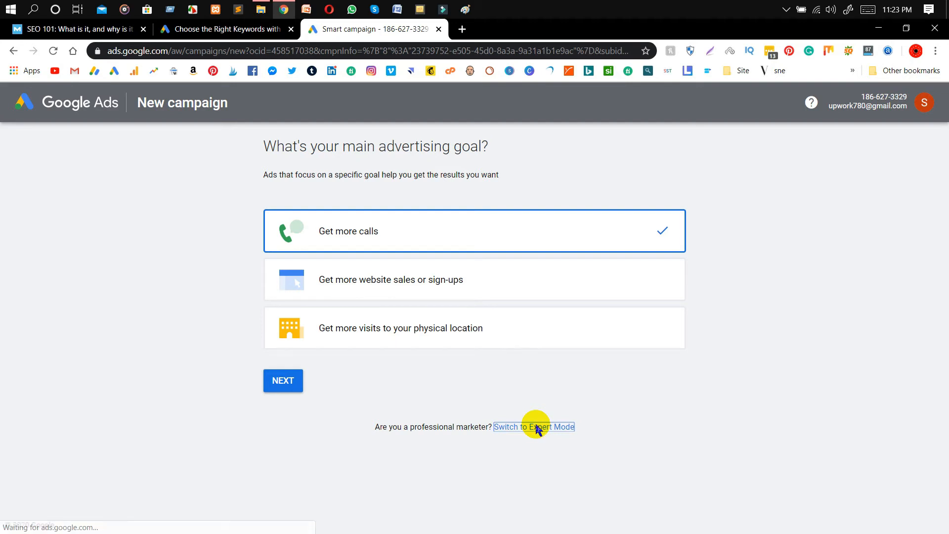
left_click(533, 427)
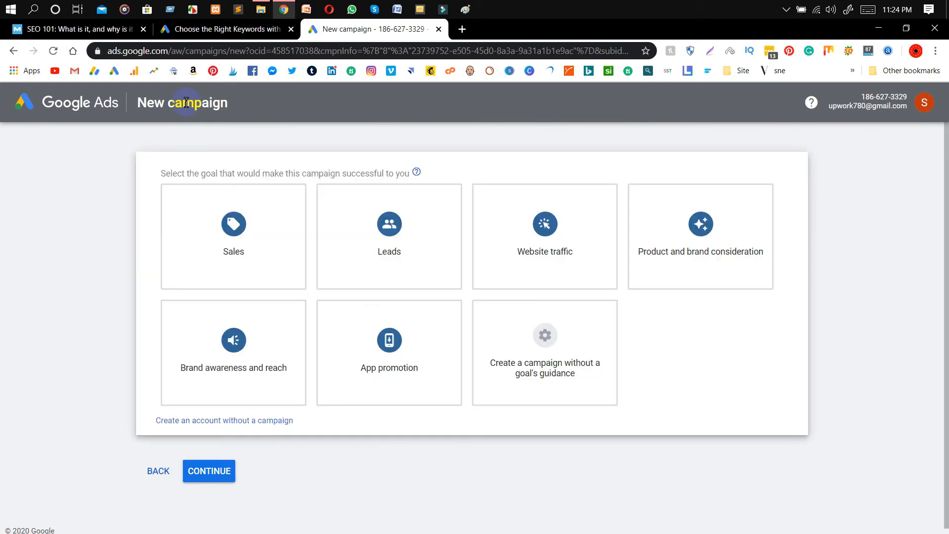
- Create the account without a campaign, reaching the business information form
left_click(234, 236)
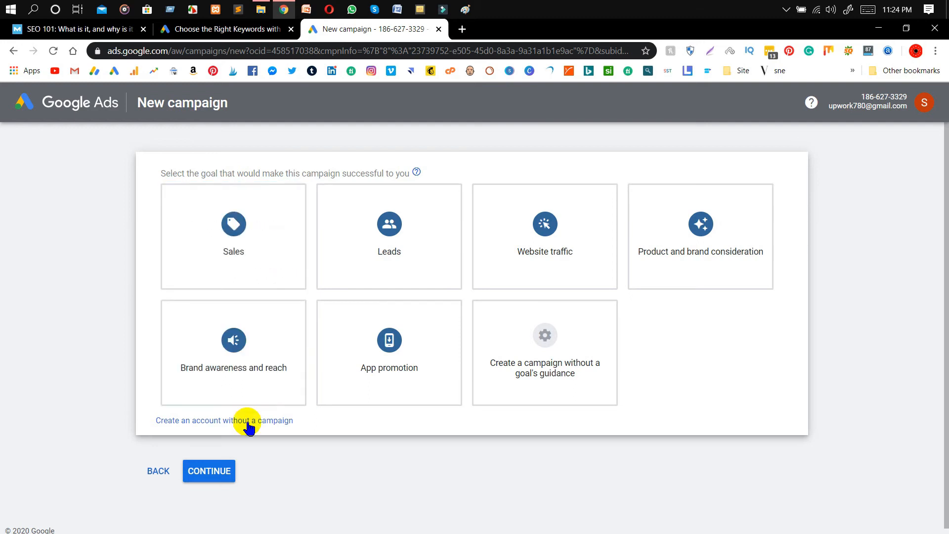
left_click(225, 420)
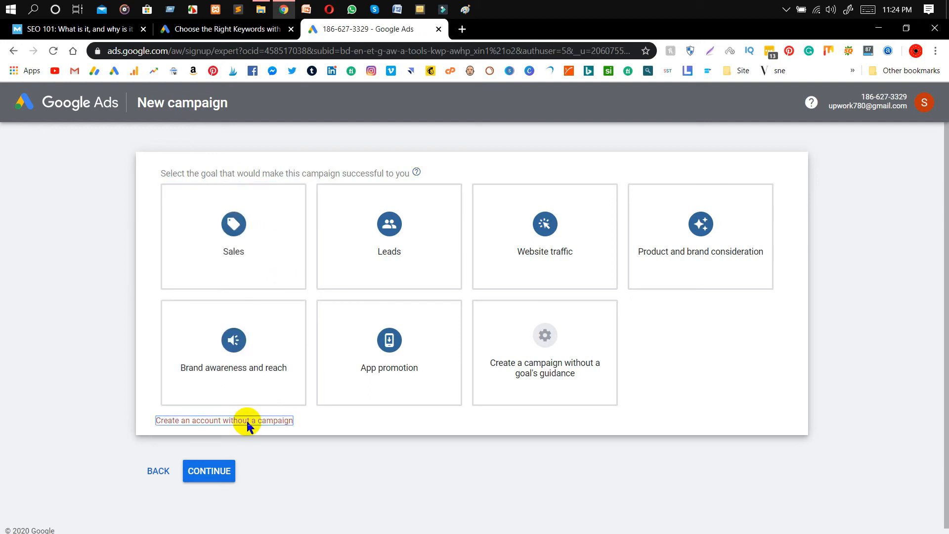
left_click(223, 421)
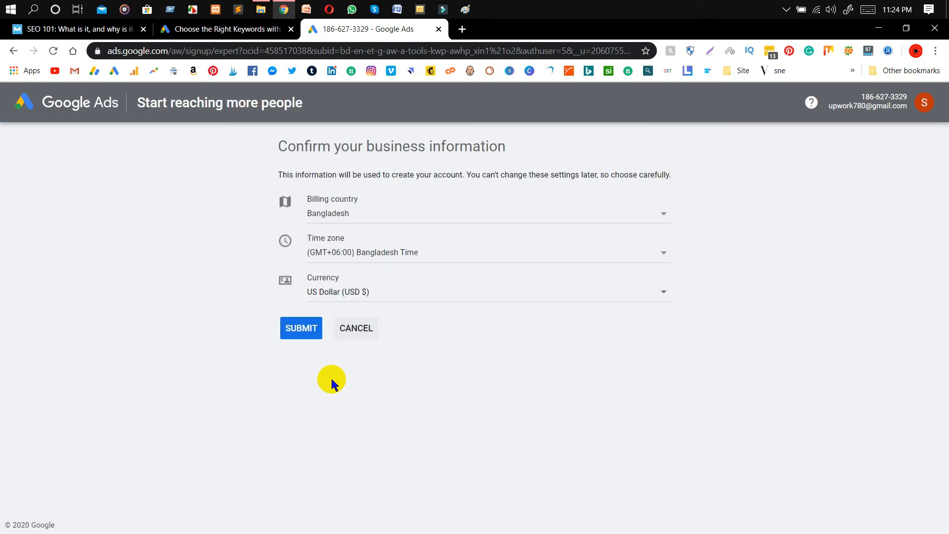
mouse_move(416, 204)
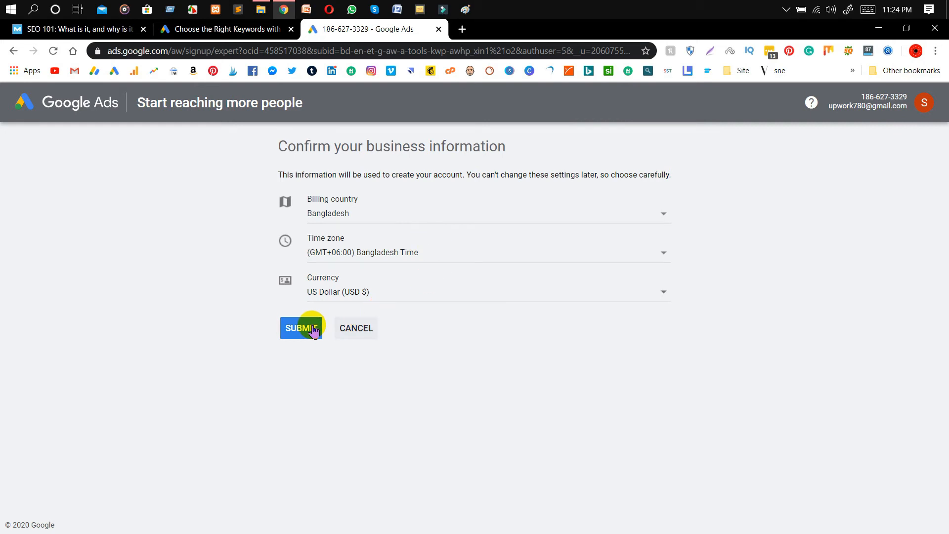
- Submit the business details and explore the new account's Overview page
left_click(301, 327)
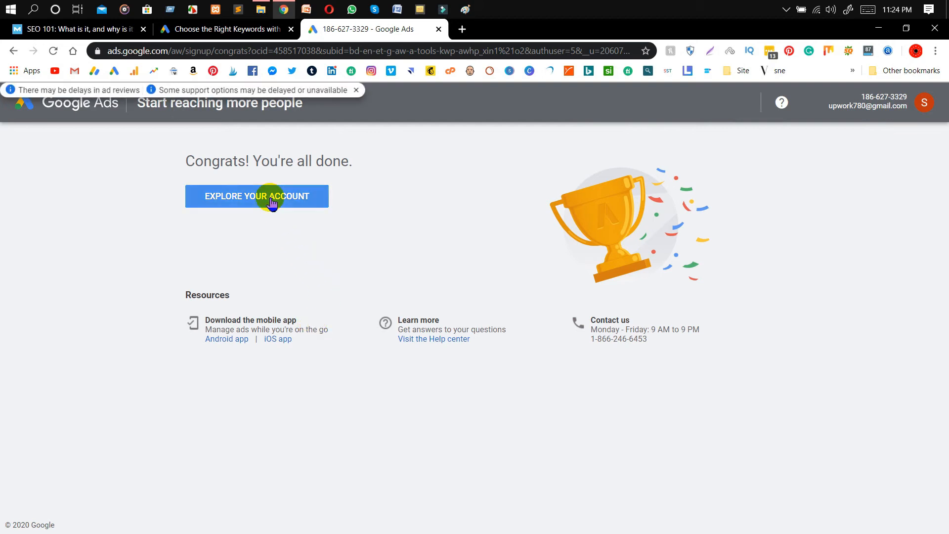
left_click(257, 196)
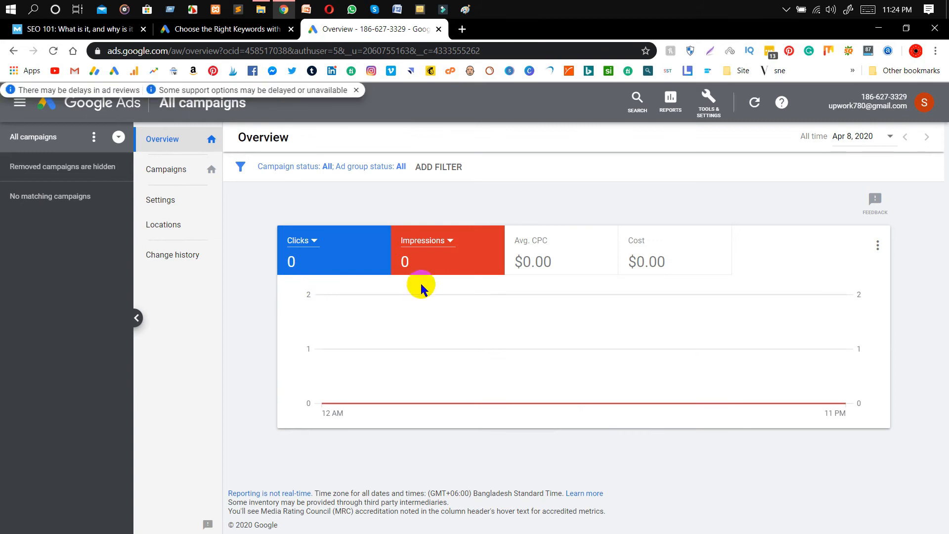
mouse_move(395, 350)
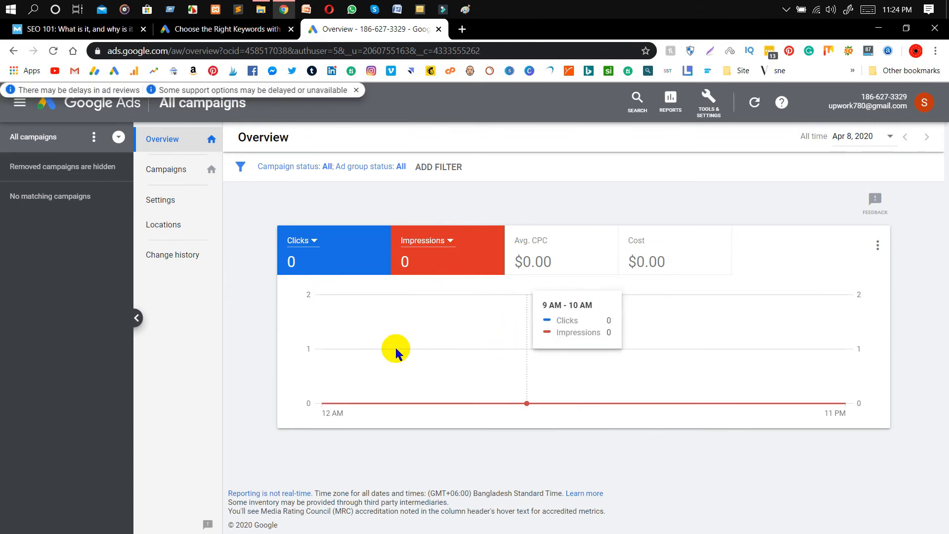
mouse_move(287, 344)
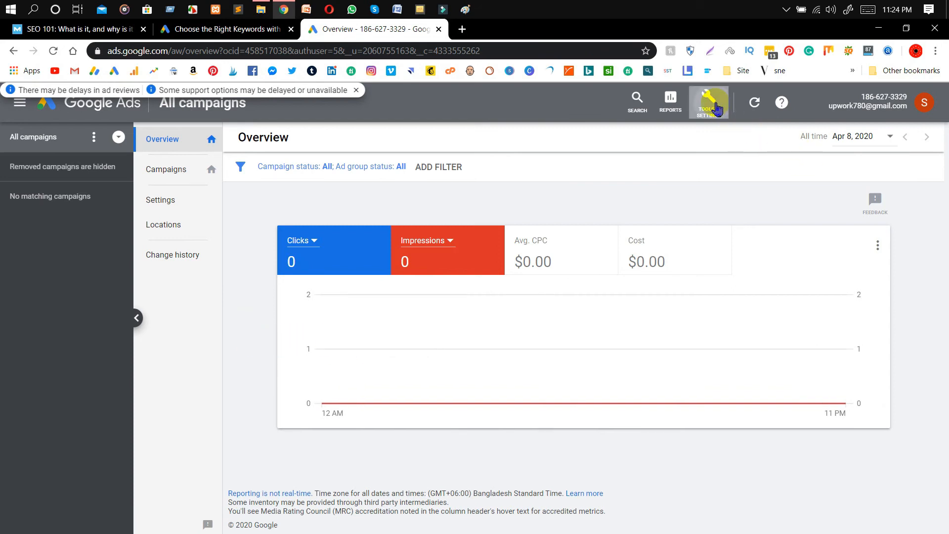
- Reach Keyword Planner from Tools & Settings and start its intro guide
left_click(708, 101)
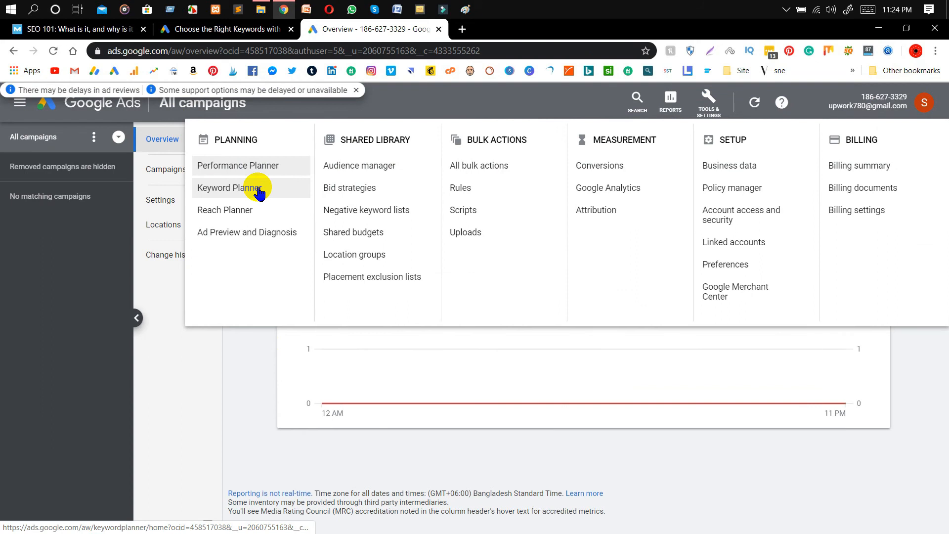
left_click(228, 188)
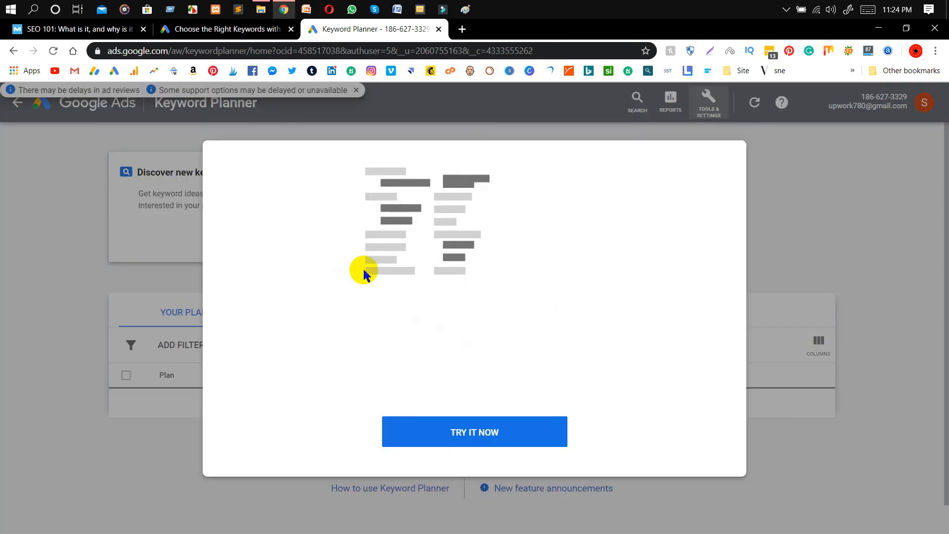
left_click(474, 432)
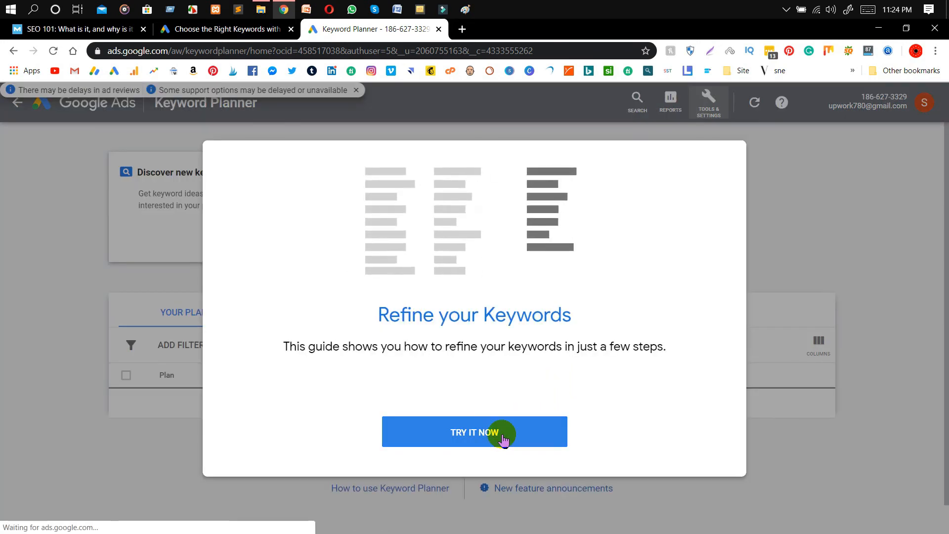
left_click(474, 432)
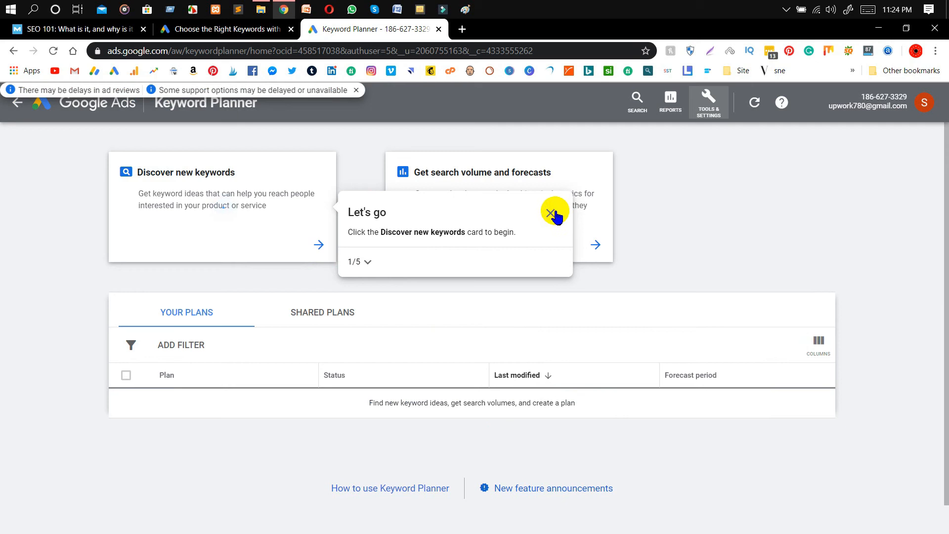
- Close the guide's first tip and confirm leaving the guide
left_click(550, 214)
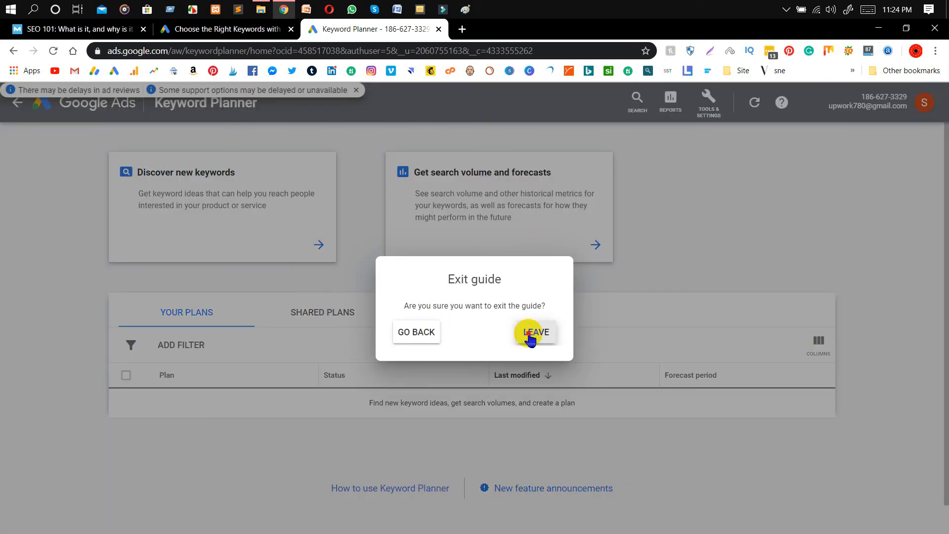
left_click(535, 332)
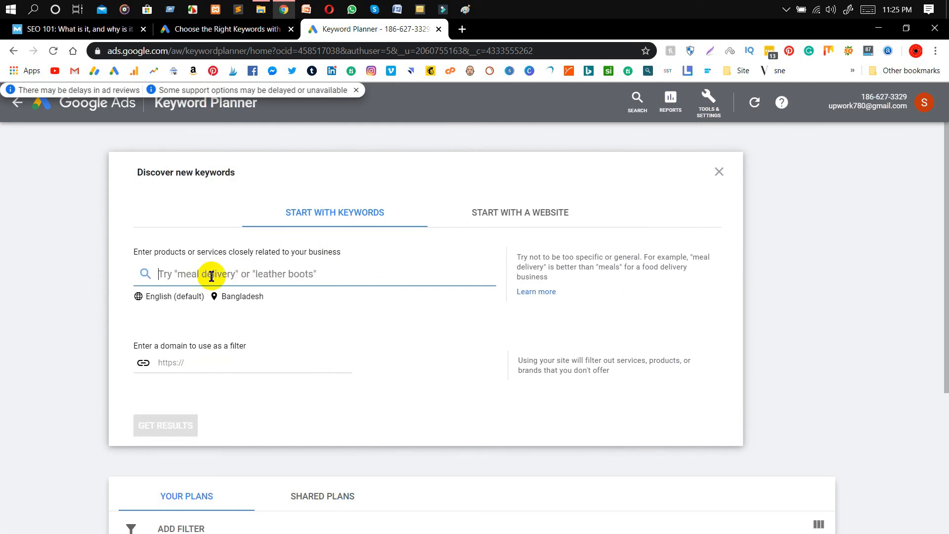
- Get keyword ideas for 'dog food' in the Discover new keywords panel
type("dogs f")
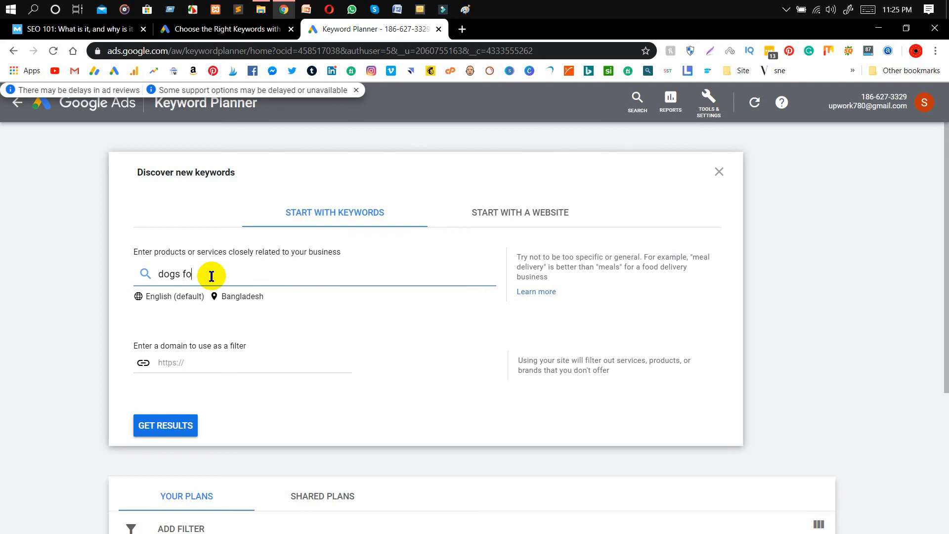
type("od")
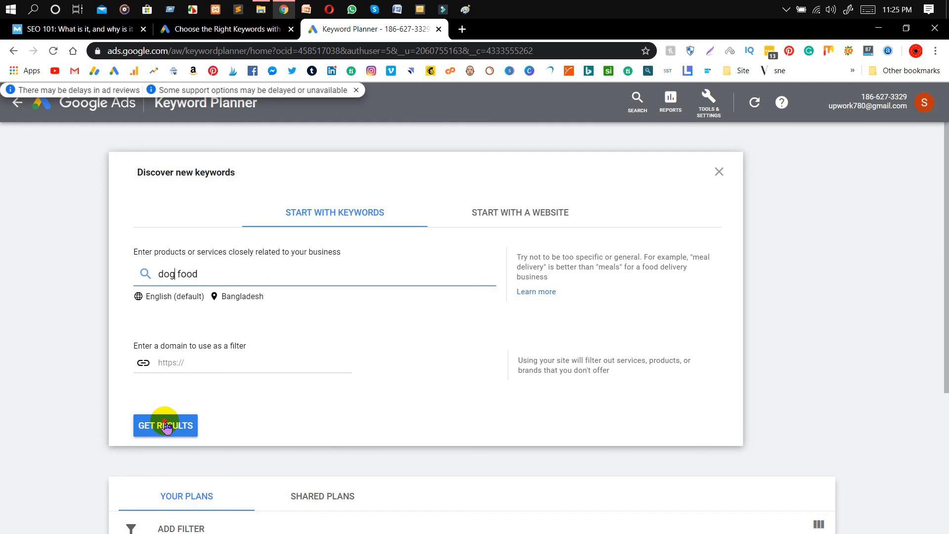
left_click(165, 425)
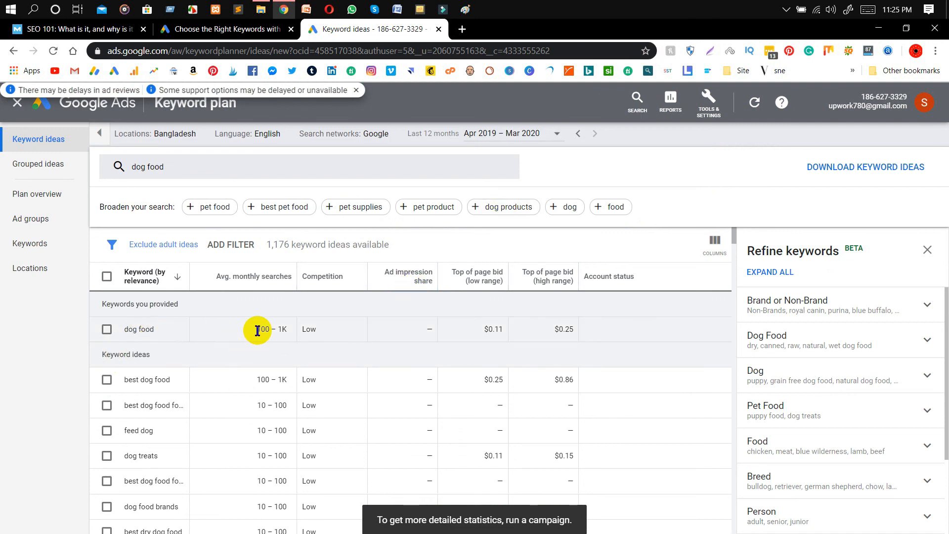
mouse_move(266, 339)
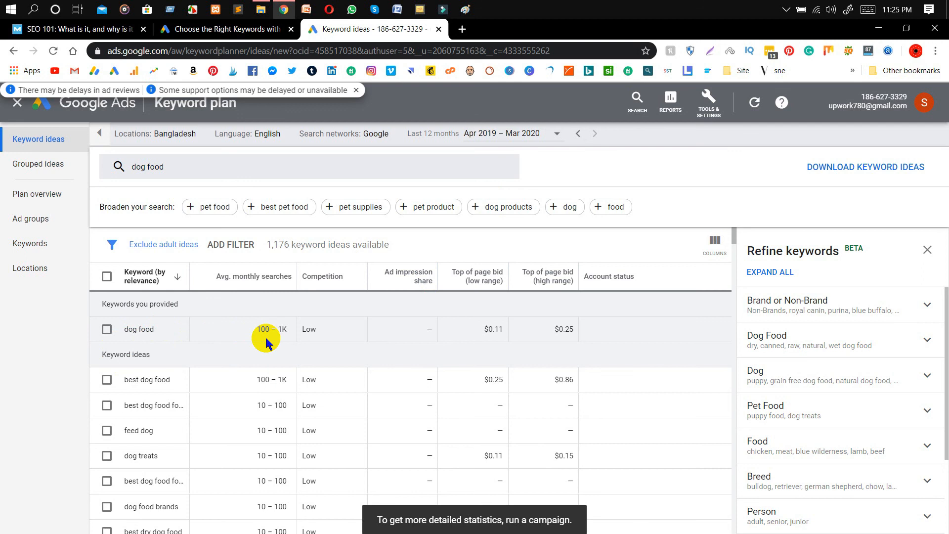
- Scroll the keyword ideas table to see suggestions like puppy food and their monthly searches
scroll("down", 3)
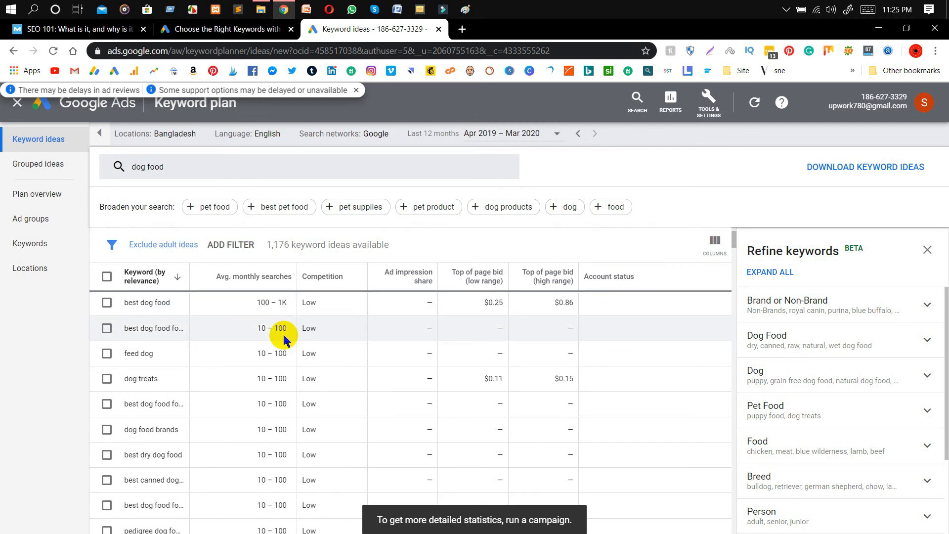
scroll("down", 3)
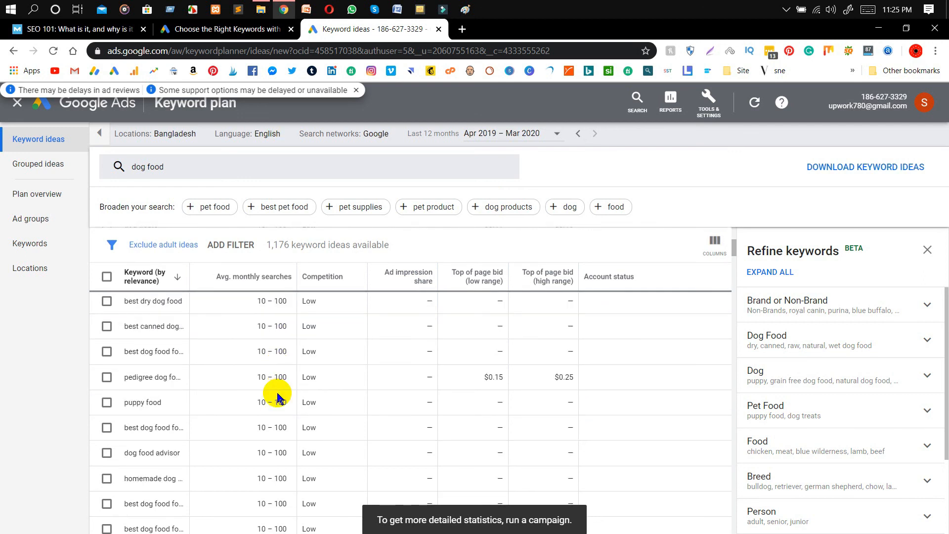